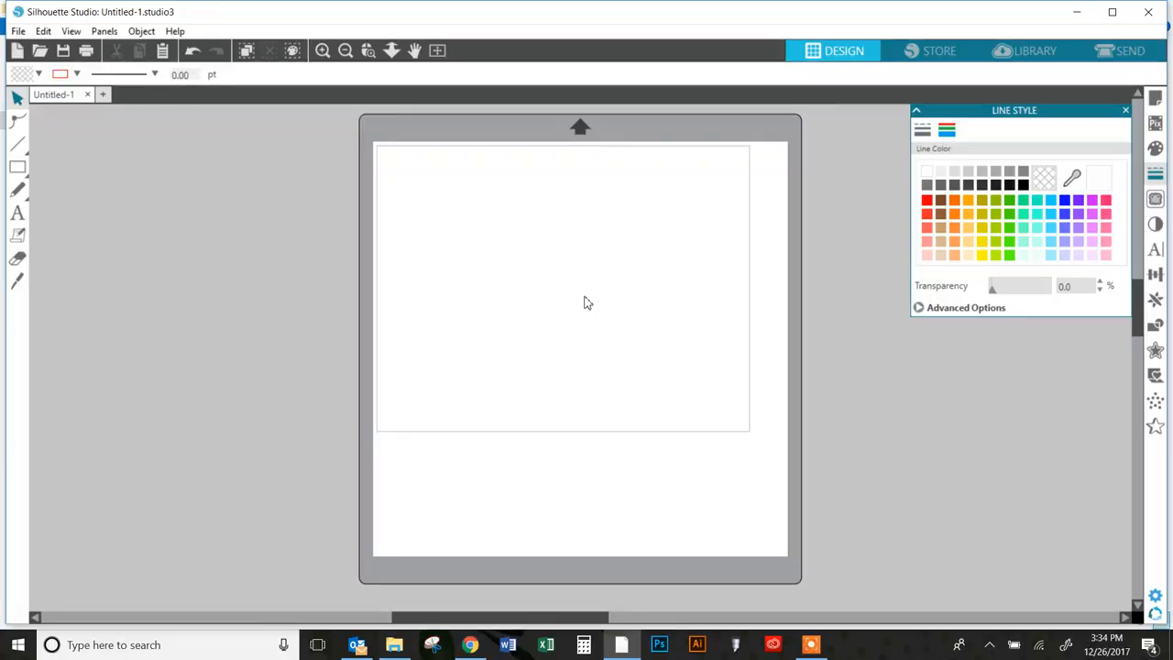
mouse_move(577, 302)
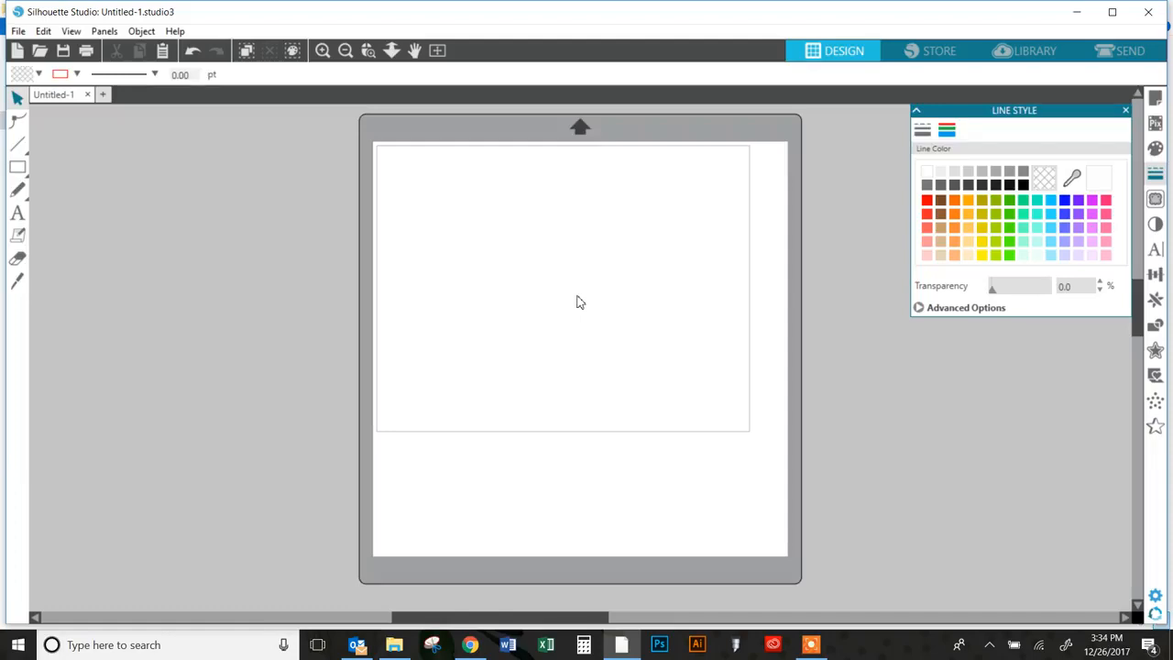
mouse_move(549, 342)
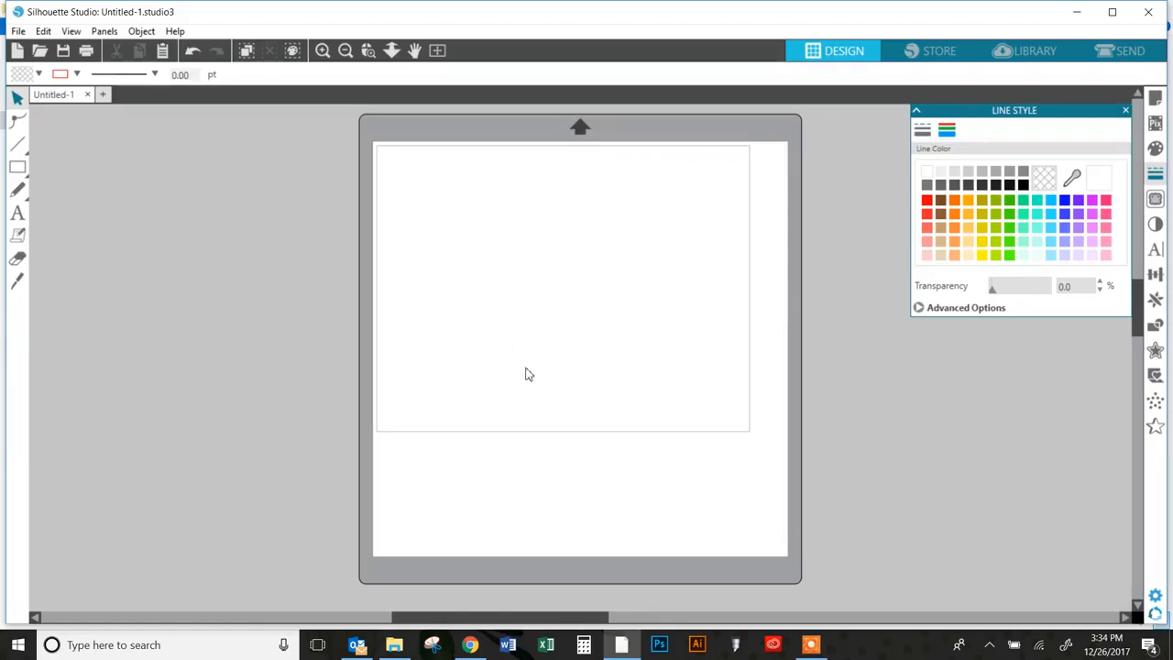
mouse_move(532, 381)
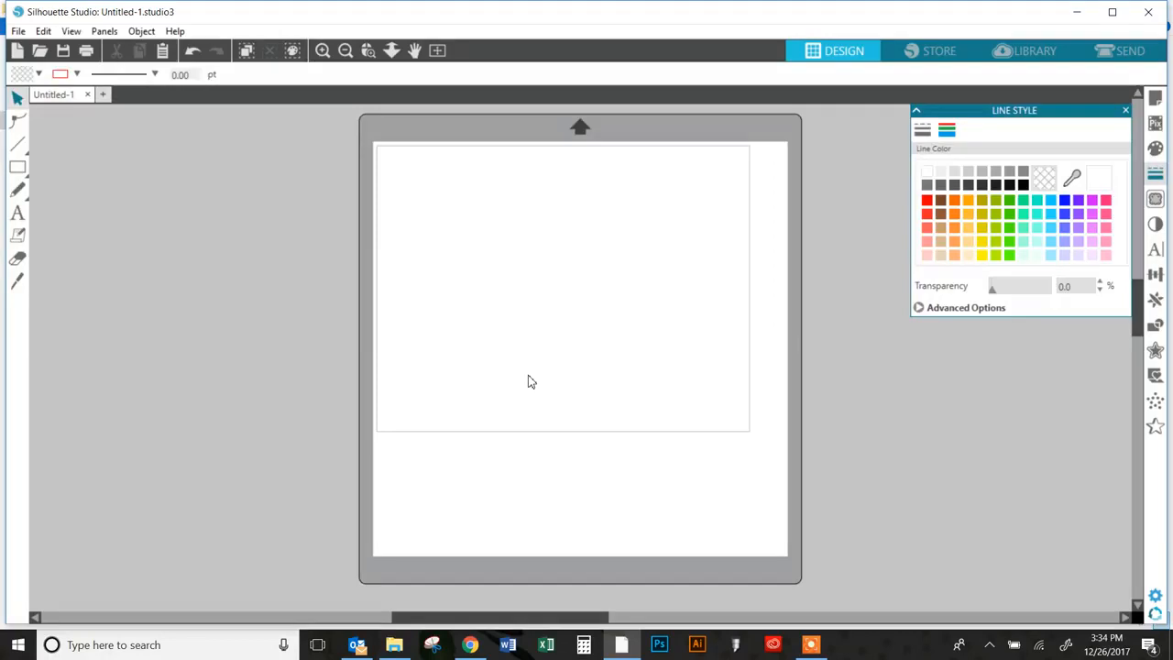
mouse_move(491, 378)
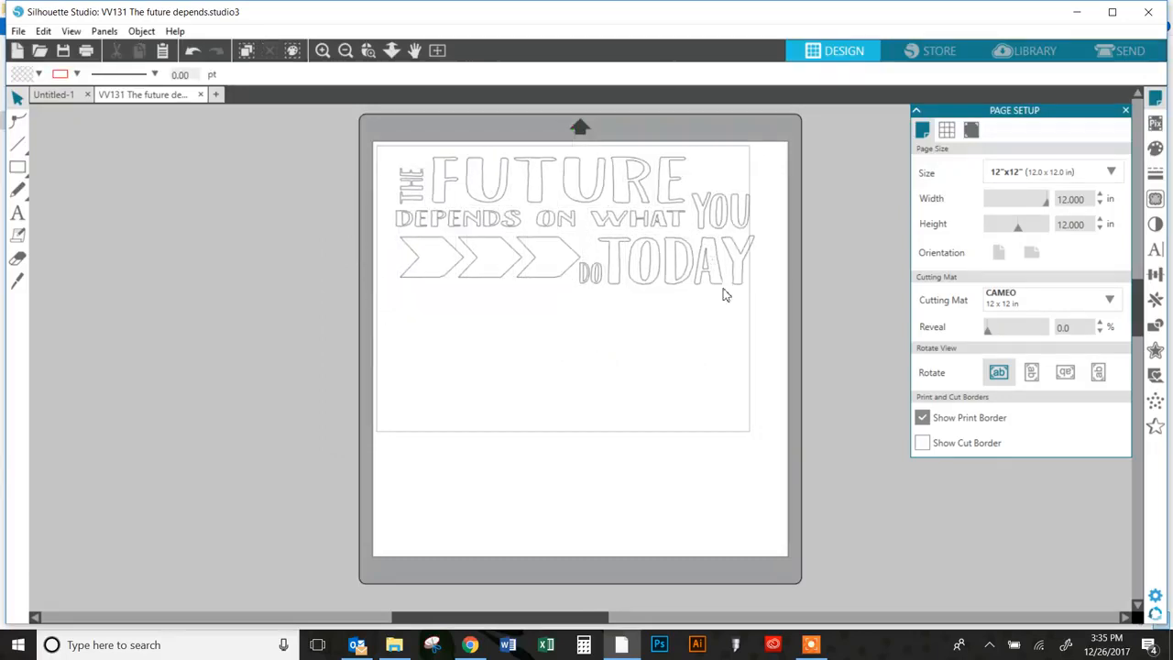
Fill the word YOU and the three arrows red from the Fill panel
left_click(724, 216)
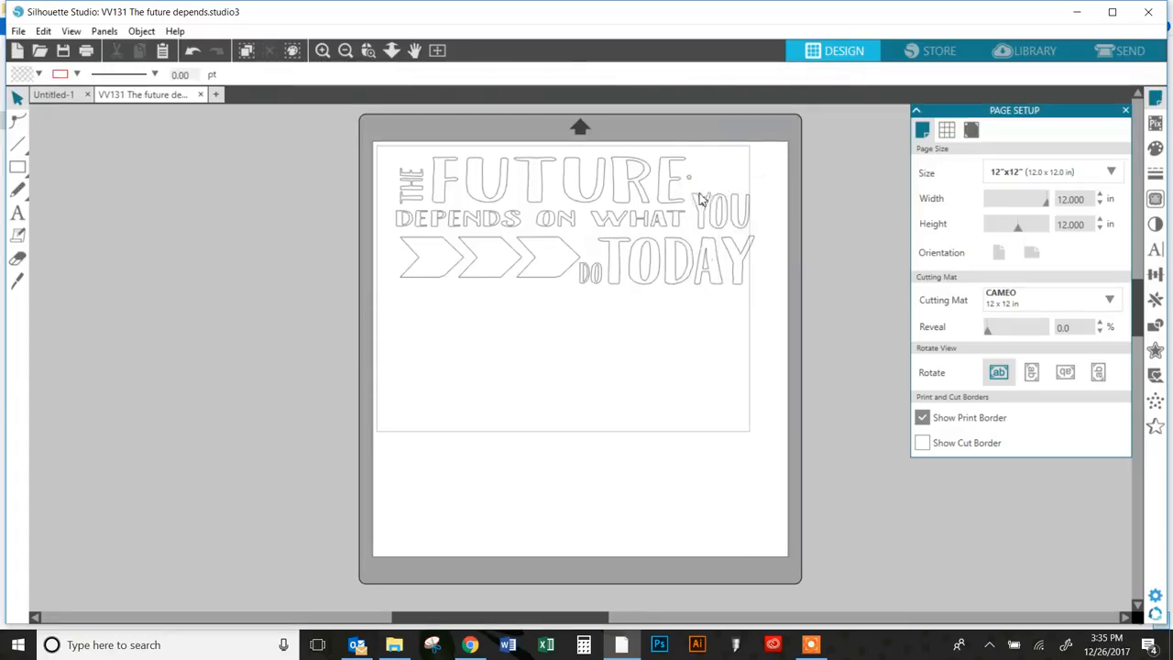
left_click(723, 211)
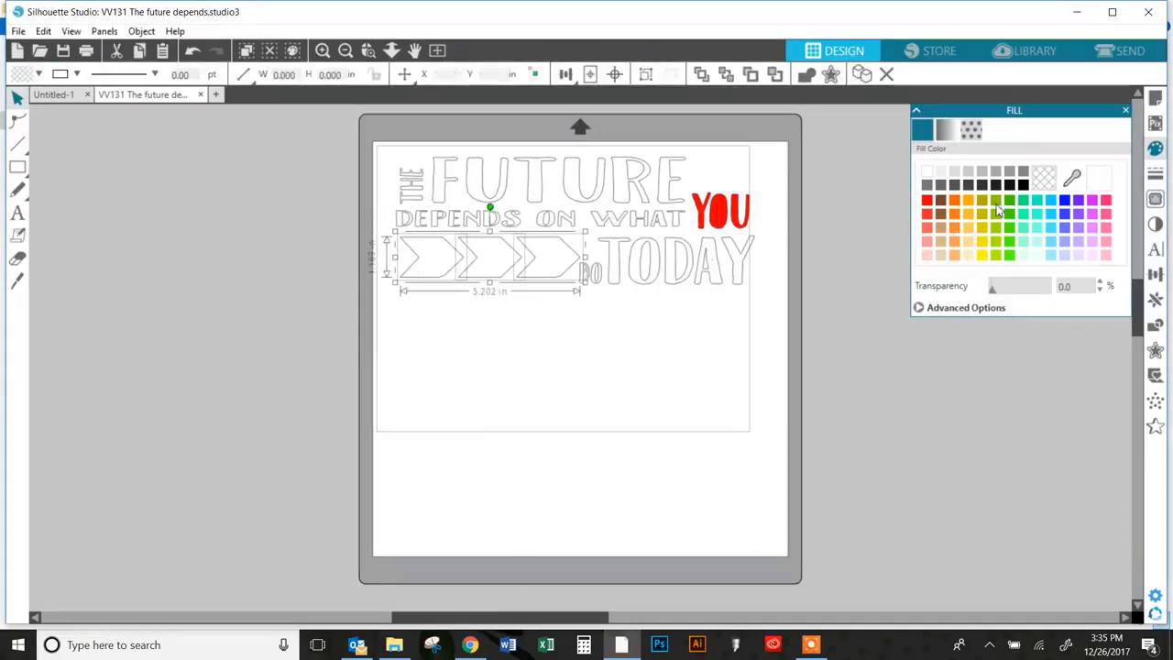
left_click(927, 200)
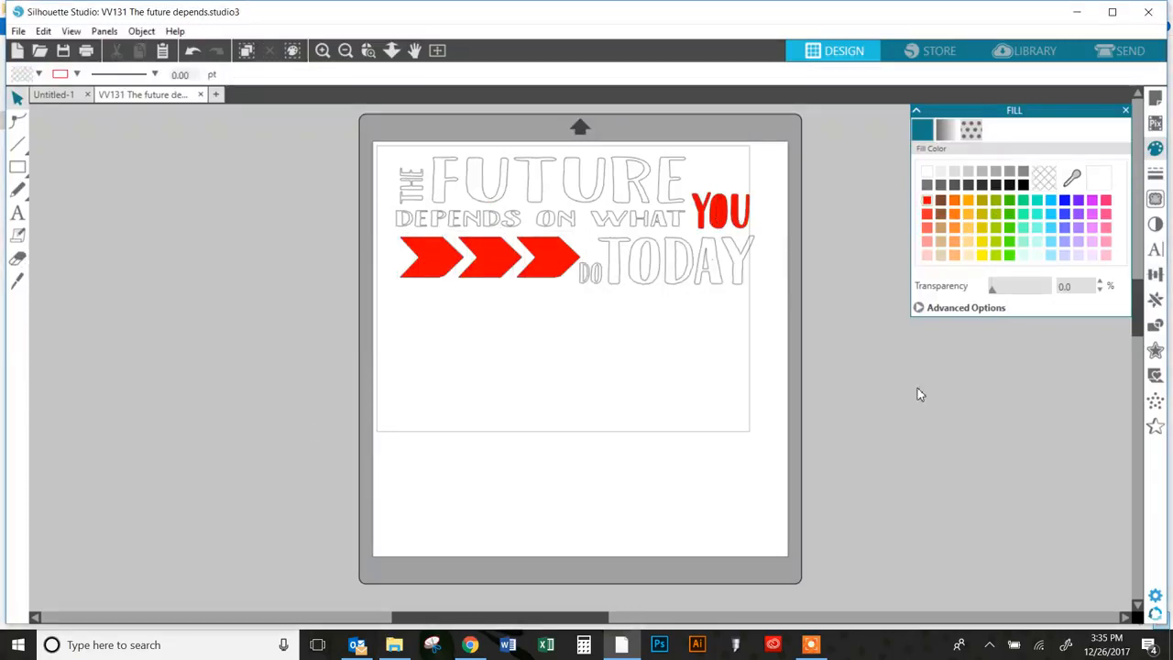
mouse_move(909, 363)
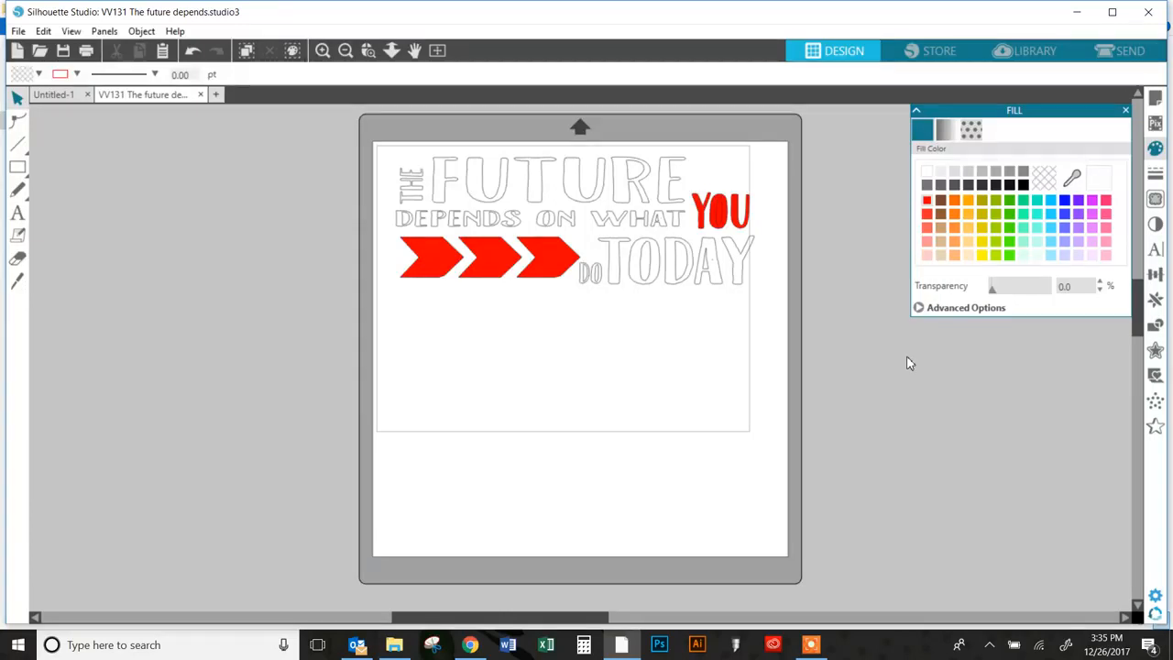
Make YOU and the red arrows compound paths and move them lower on the mat
left_click(722, 211)
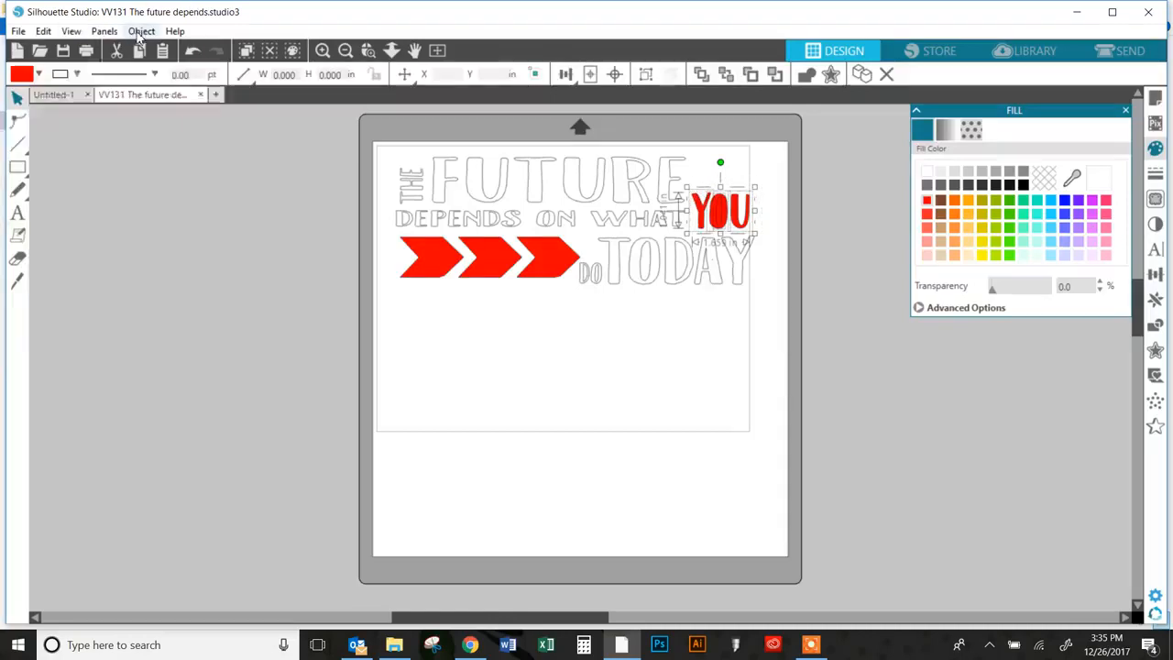
left_click(141, 29)
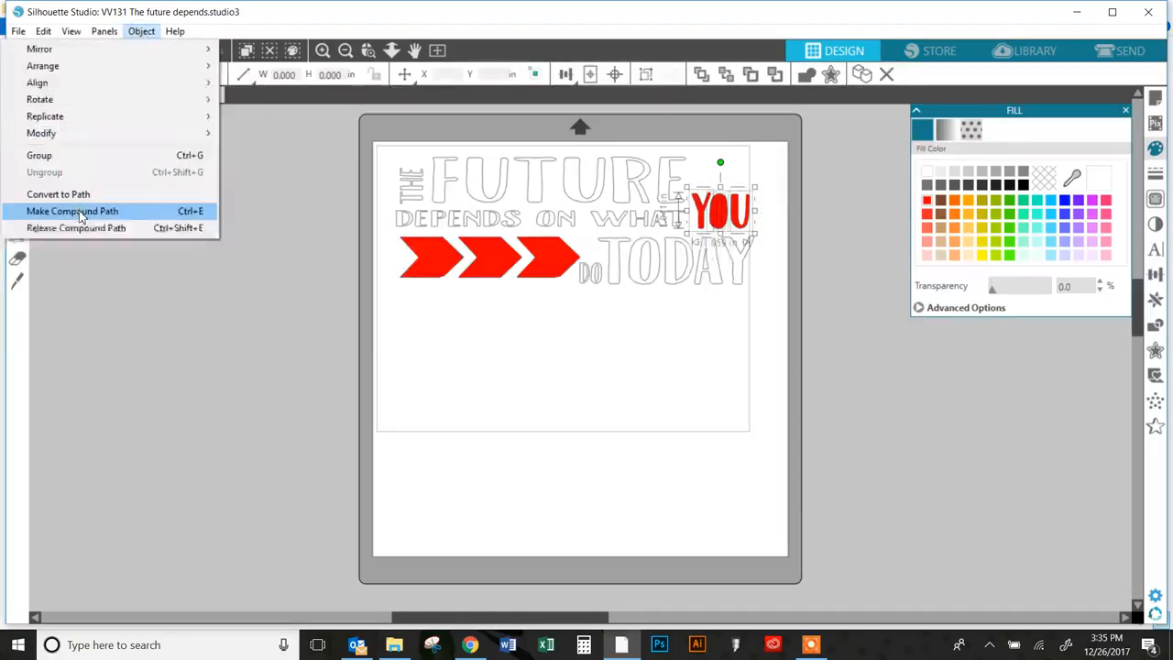
left_click(72, 211)
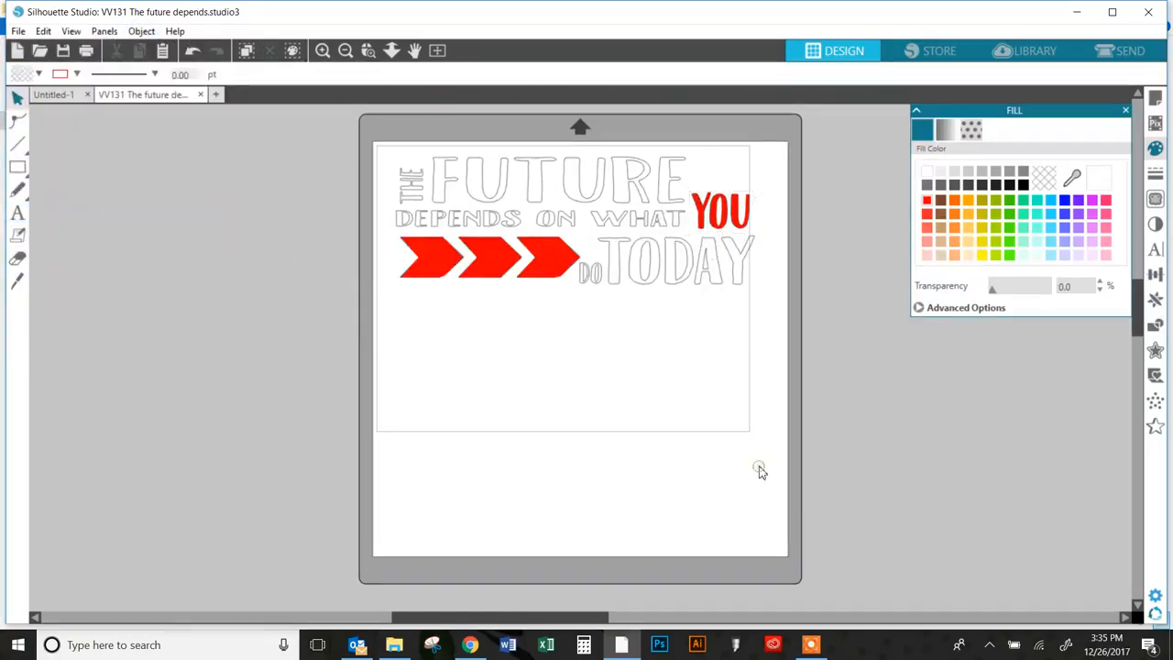
mouse_move(651, 255)
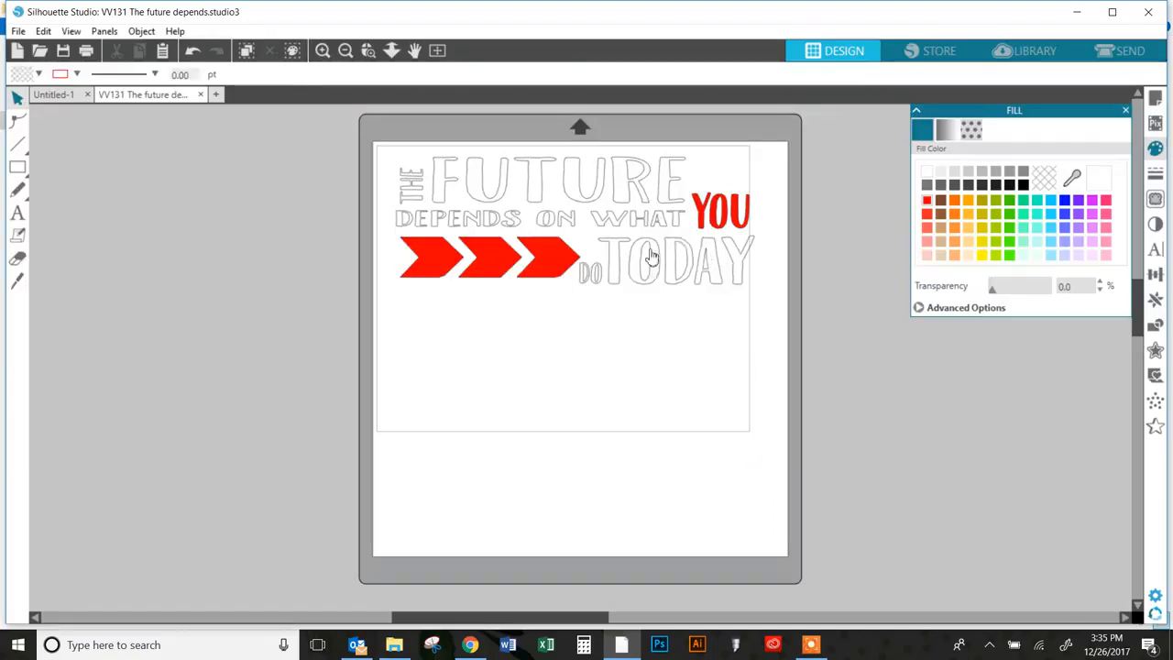
left_click(722, 211)
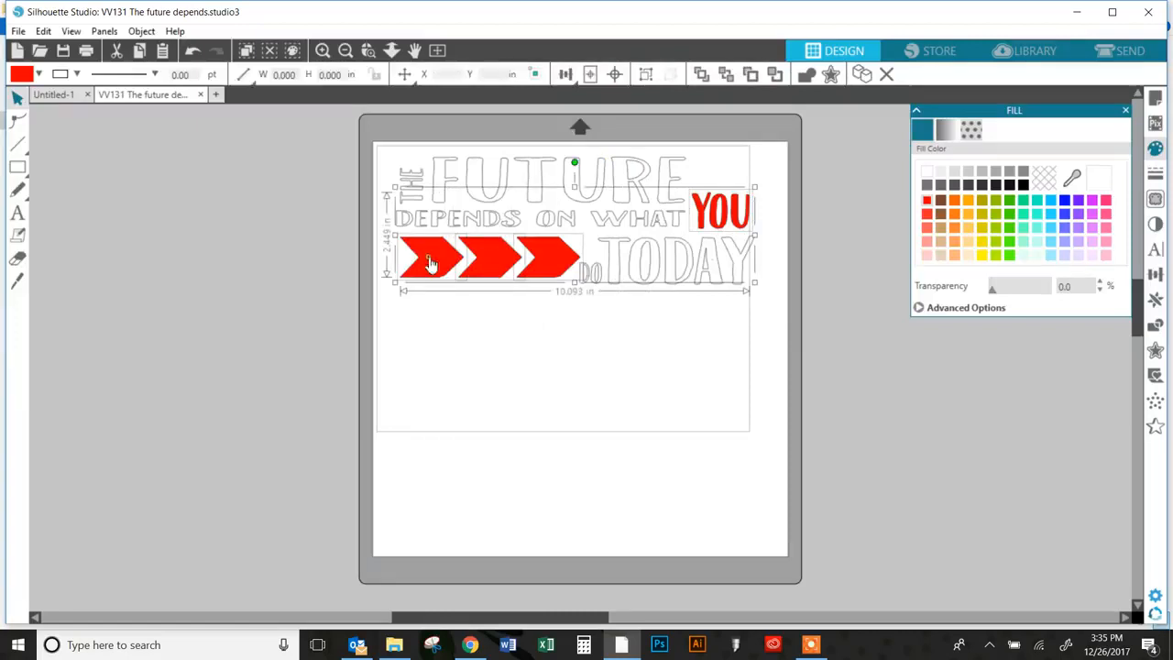
left_click(141, 29)
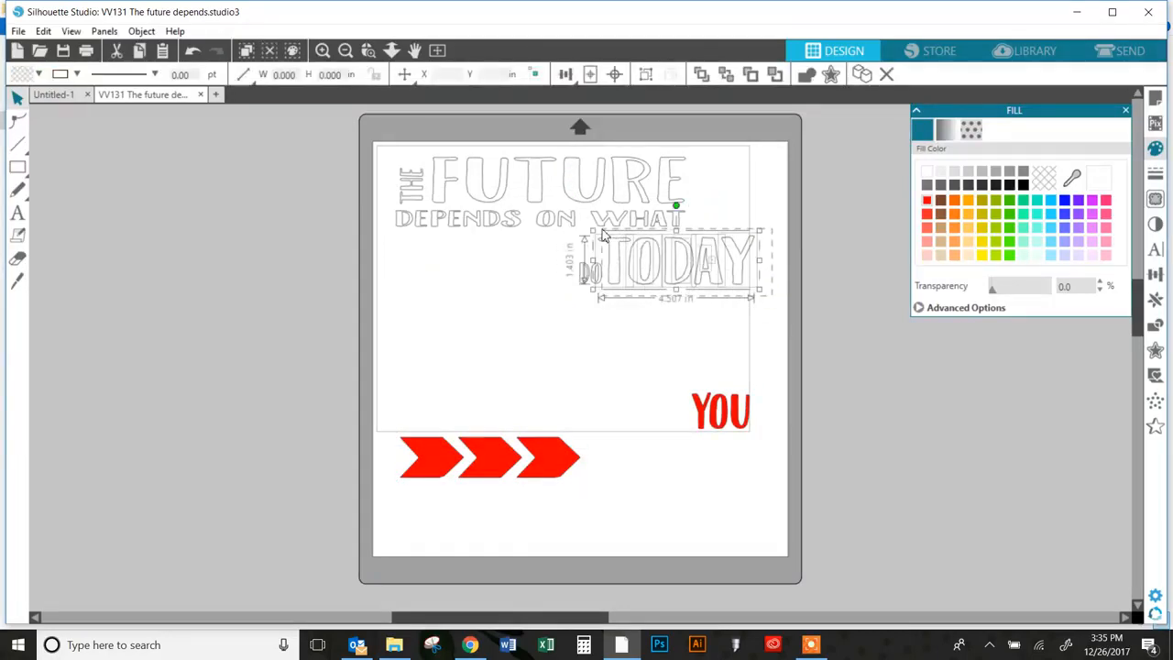
Fill the words TODAY and FUTURE black
left_click(1023, 184)
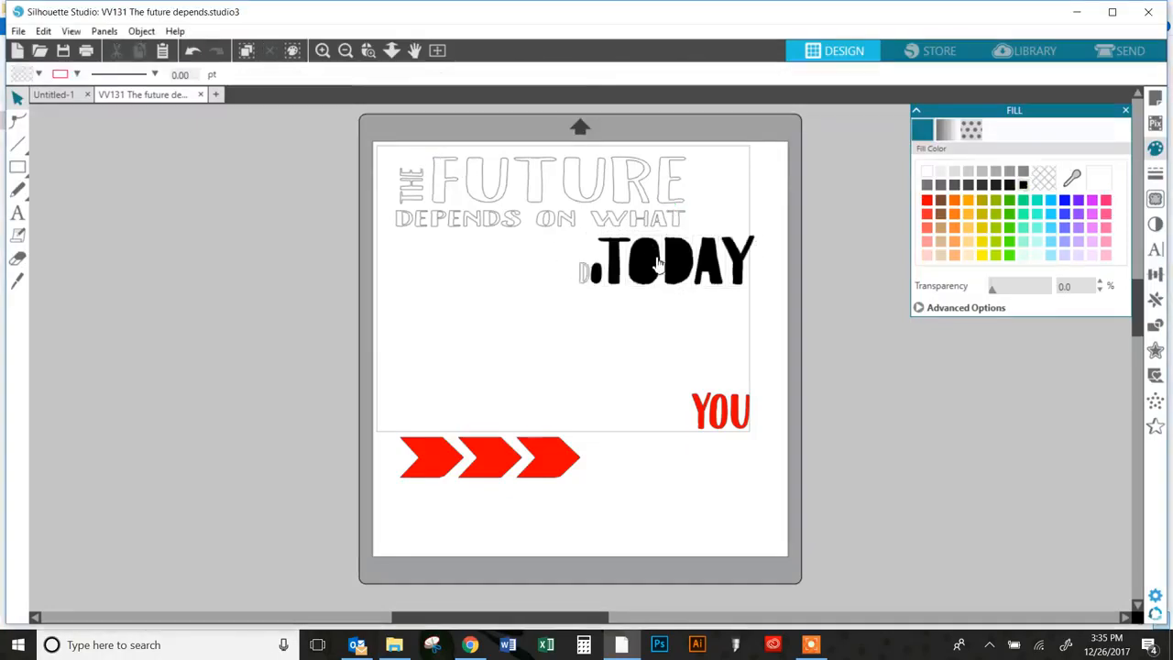
left_click(663, 260)
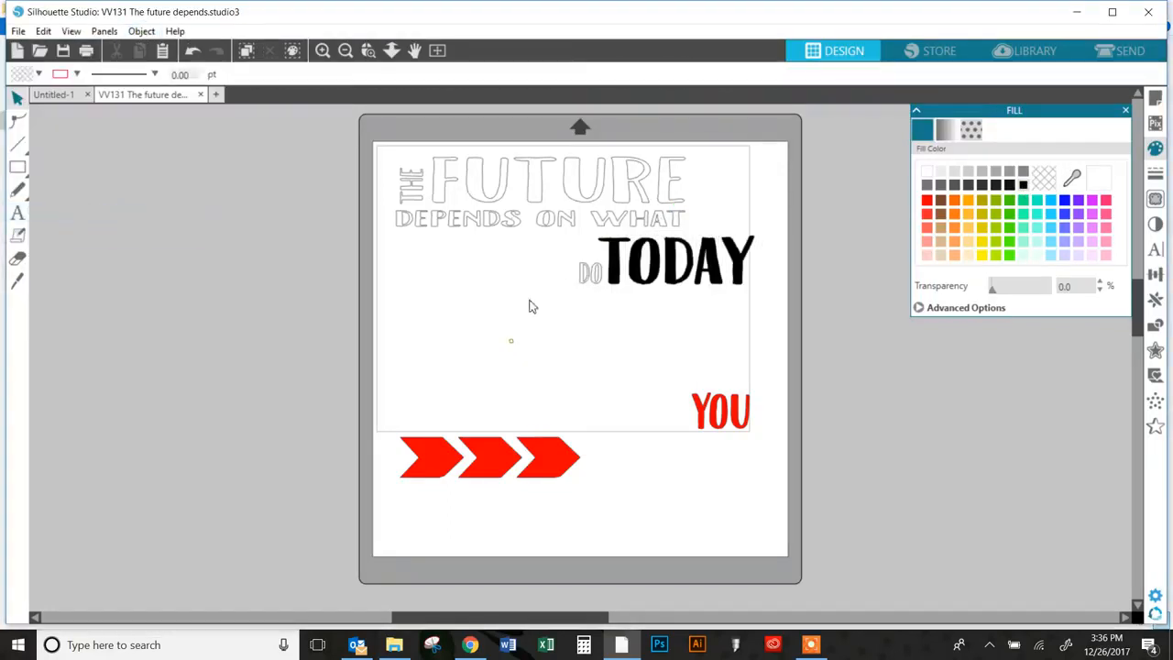
left_click(541, 183)
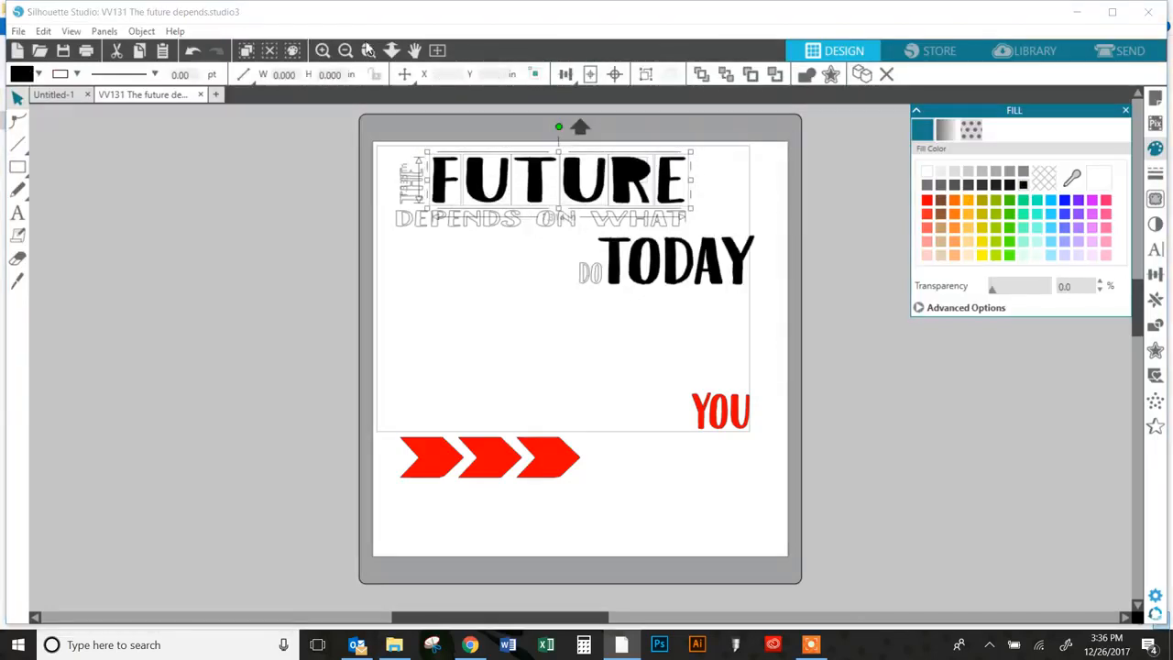
Make FUTURE a compound path, set it aside, and fill the remaining small words gray
left_click(141, 30)
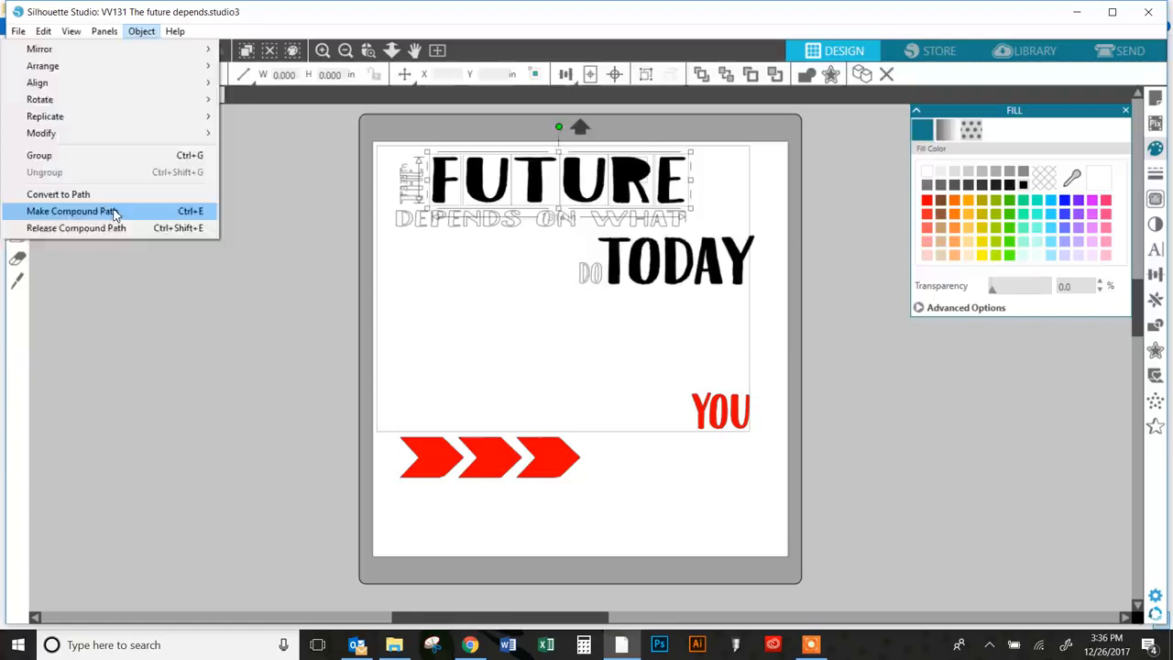
left_click(72, 210)
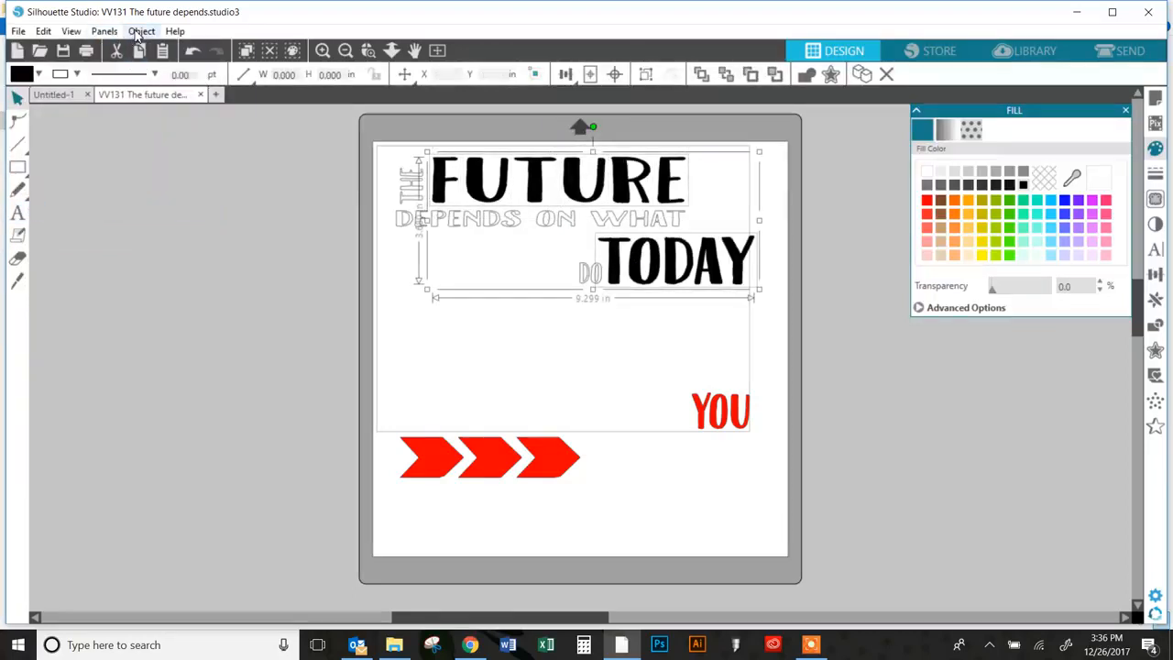
left_click(143, 29)
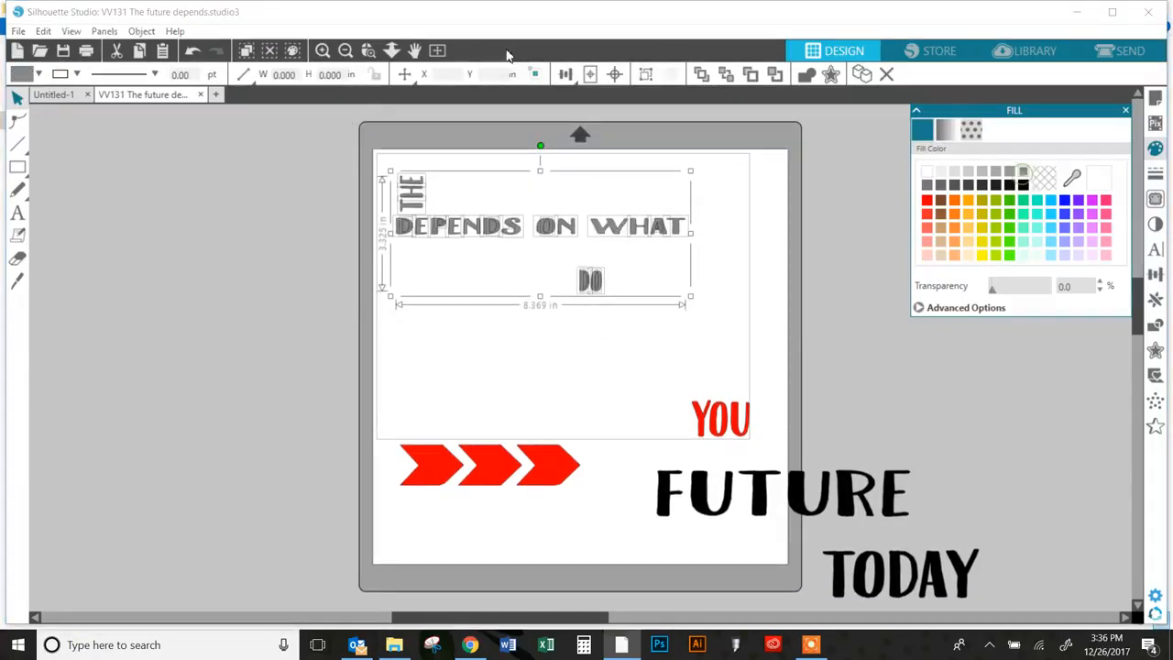
Drag YOU, the arrows, FUTURE and TODAY back into place beside the gray words
left_click(142, 30)
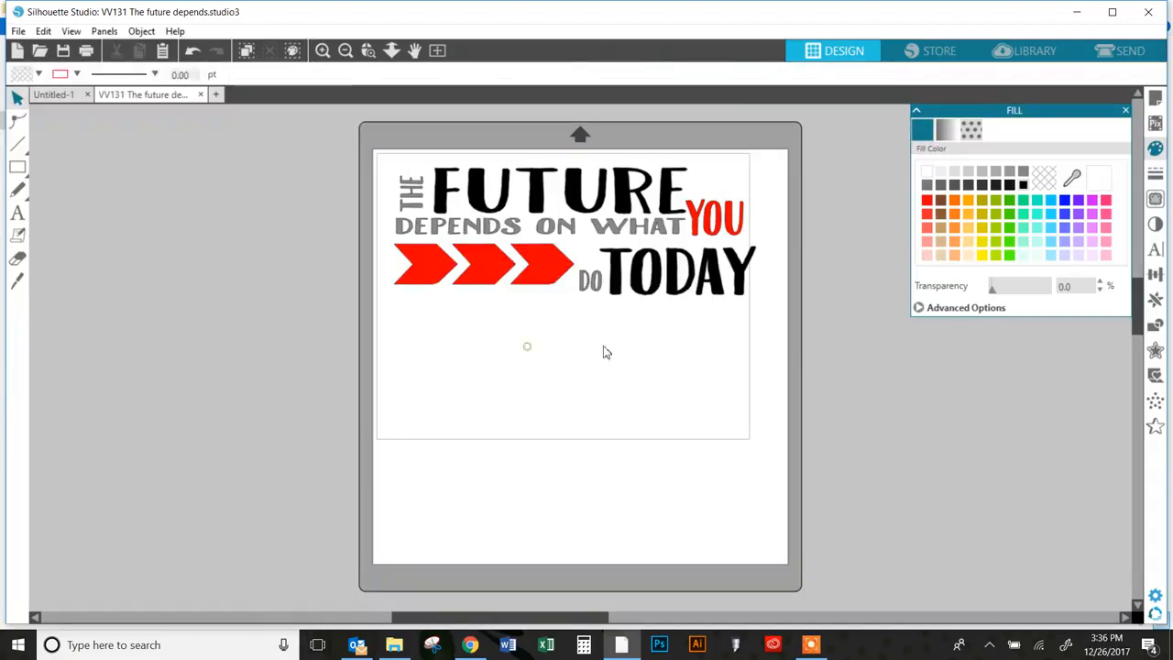
left_click(568, 229)
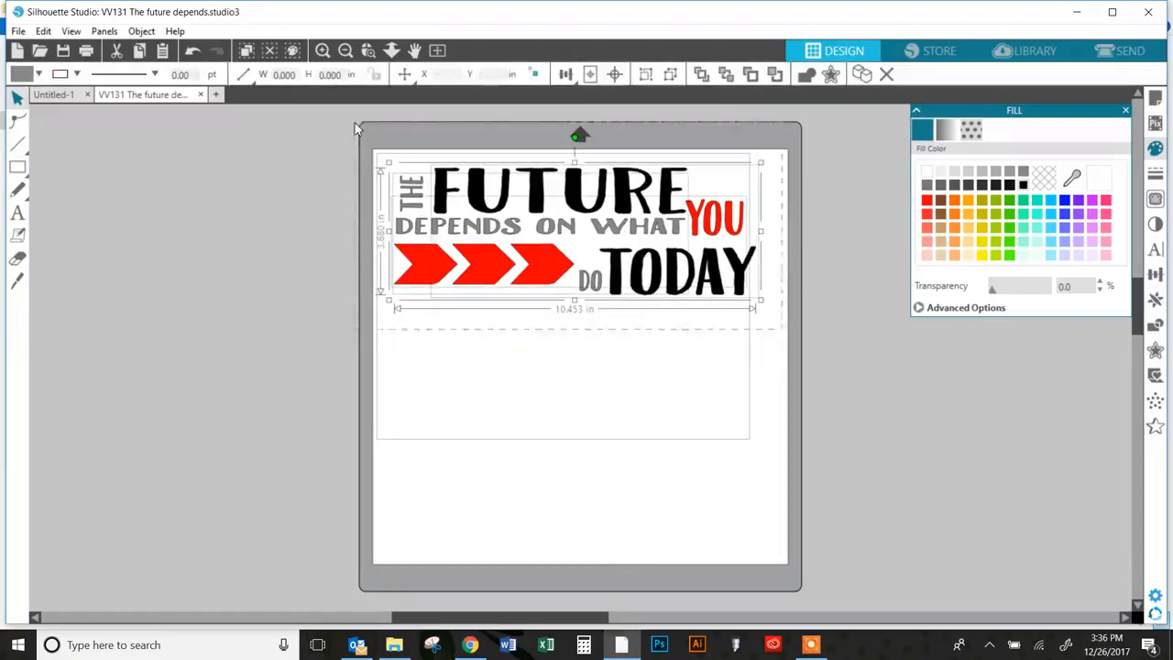
left_click(524, 346)
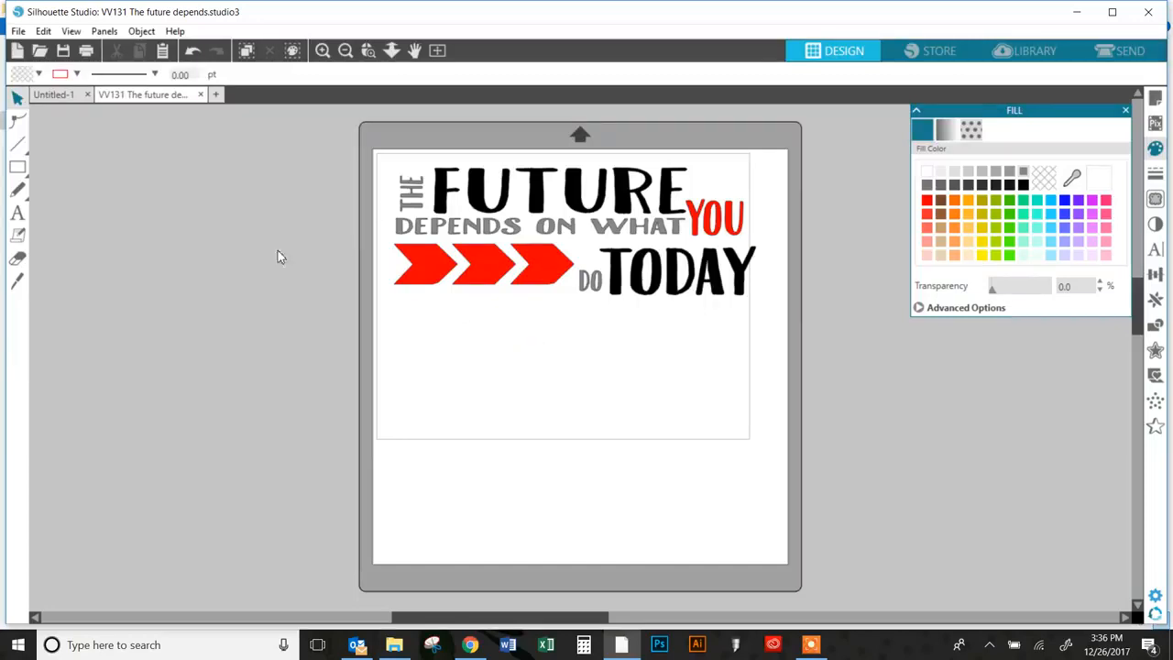
mouse_move(682, 245)
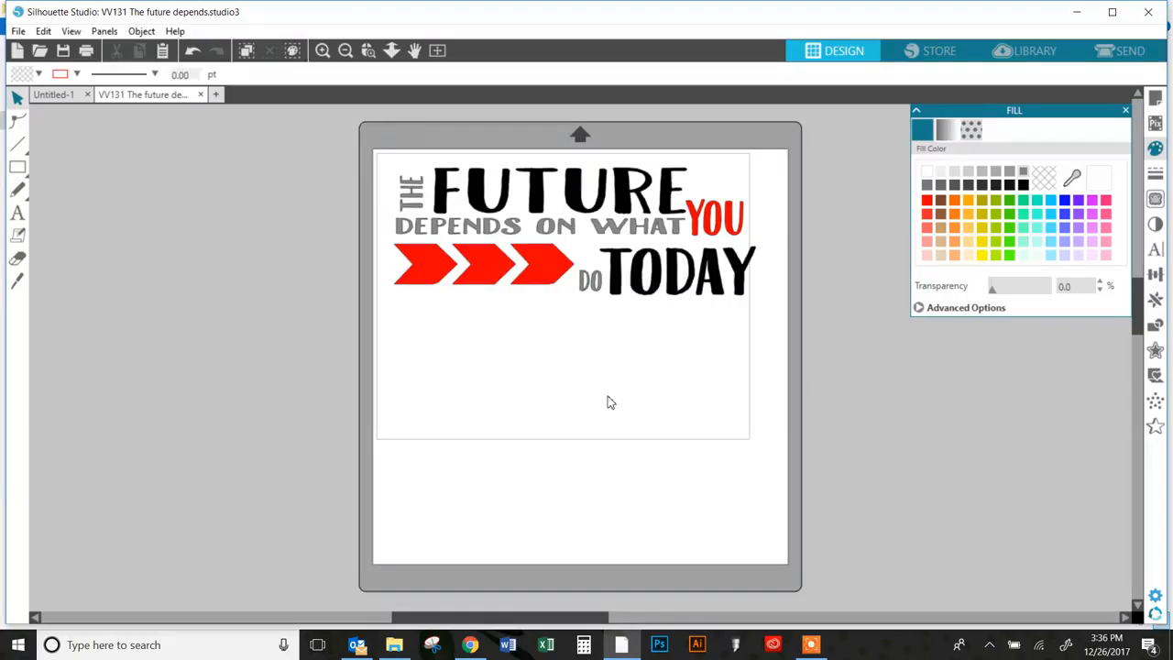
mouse_move(886, 291)
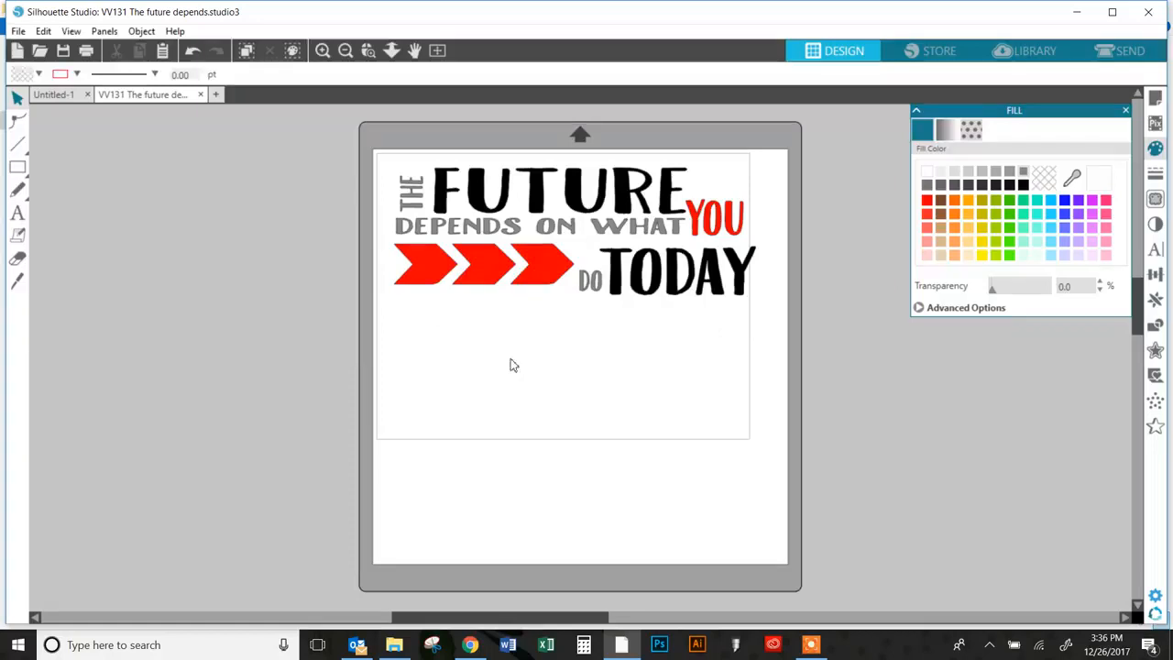
mouse_move(692, 367)
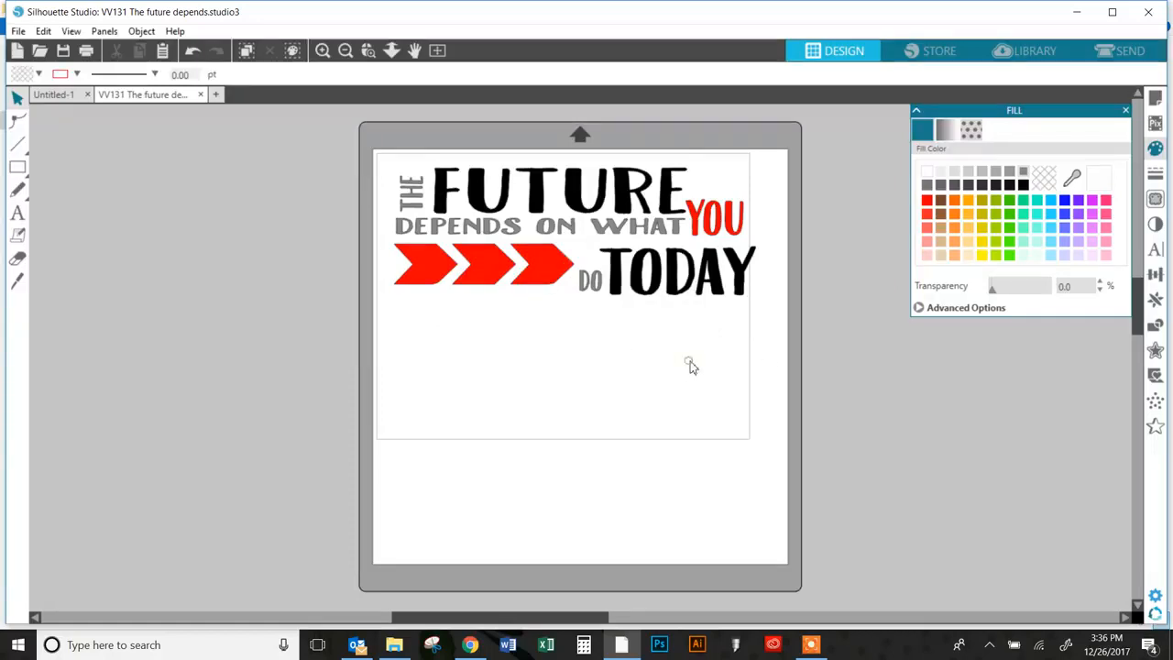
left_click(322, 52)
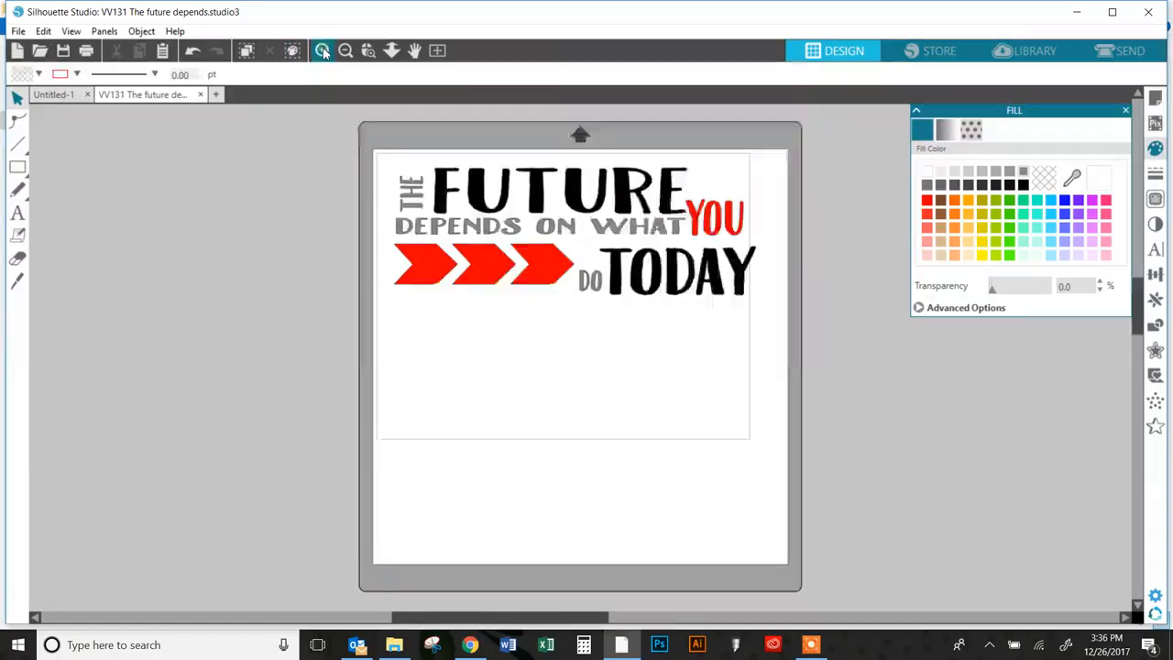
Select the whole quote and set its line colour to transparent so no outlines show
left_click(323, 51)
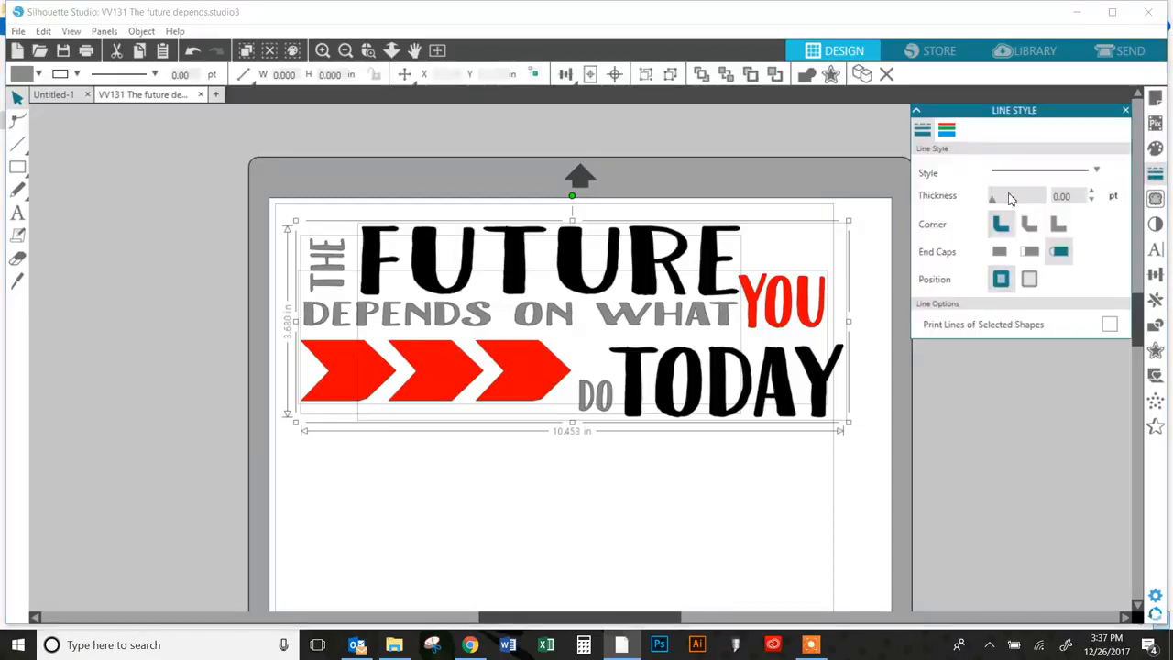
left_click(945, 129)
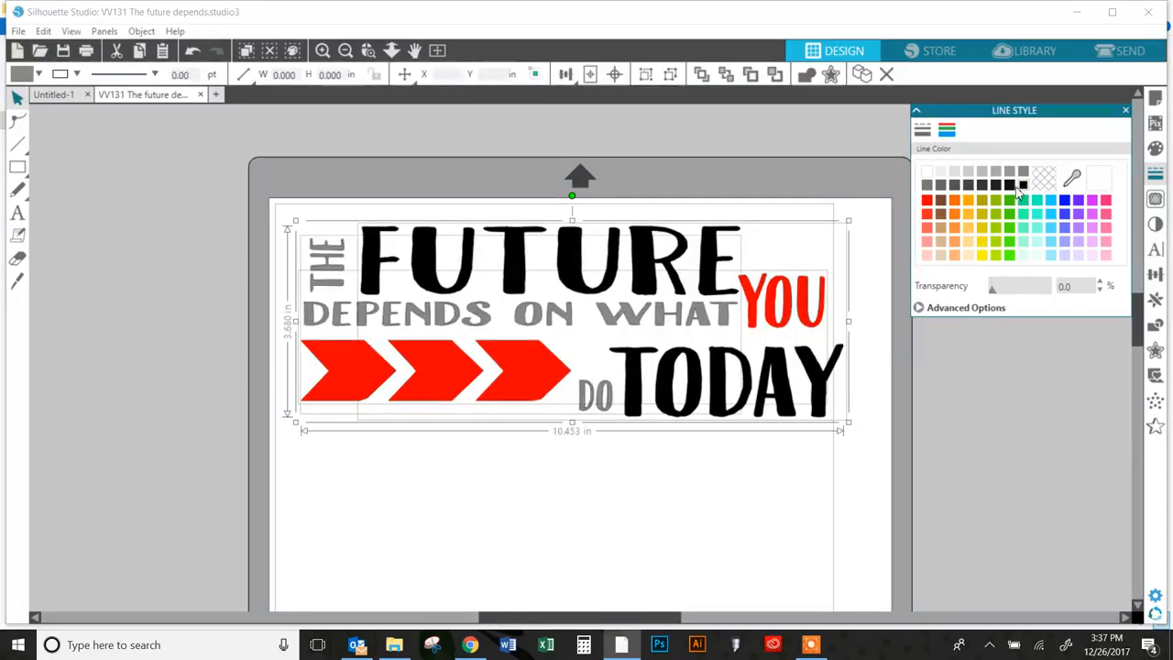
left_click(1045, 172)
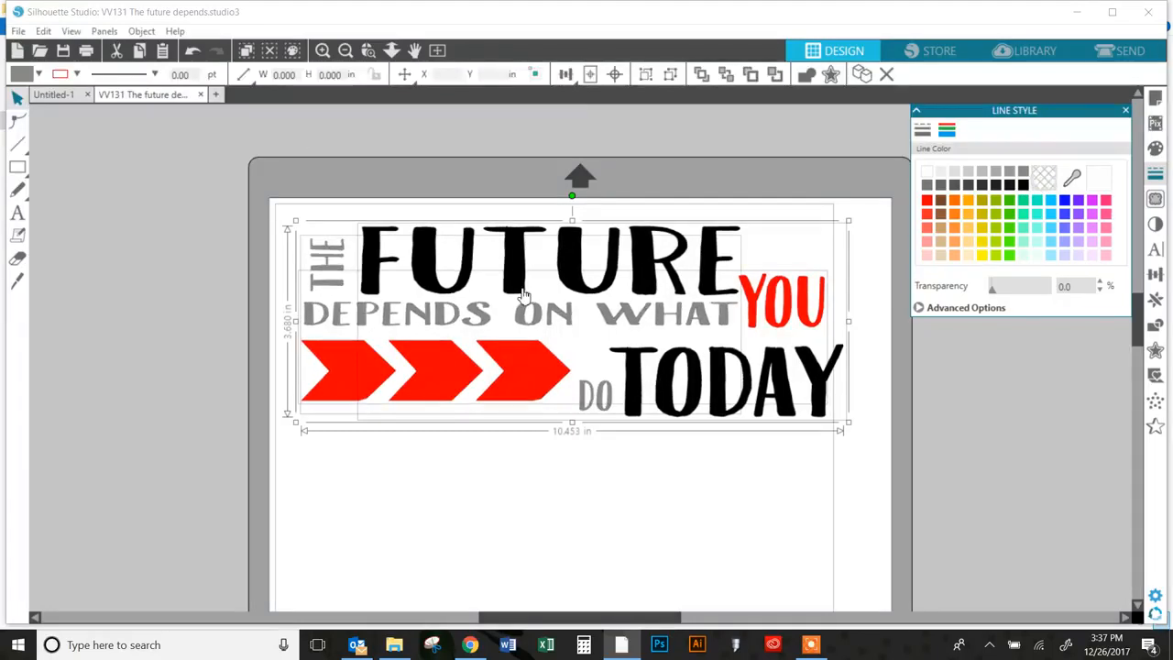
mouse_move(616, 279)
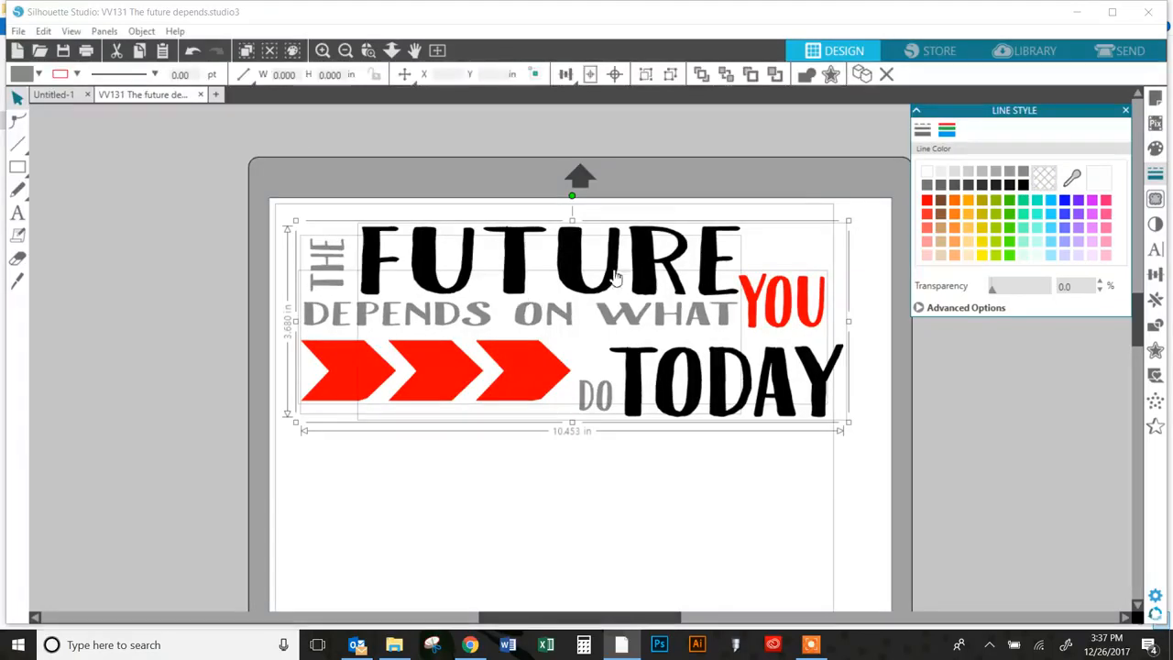